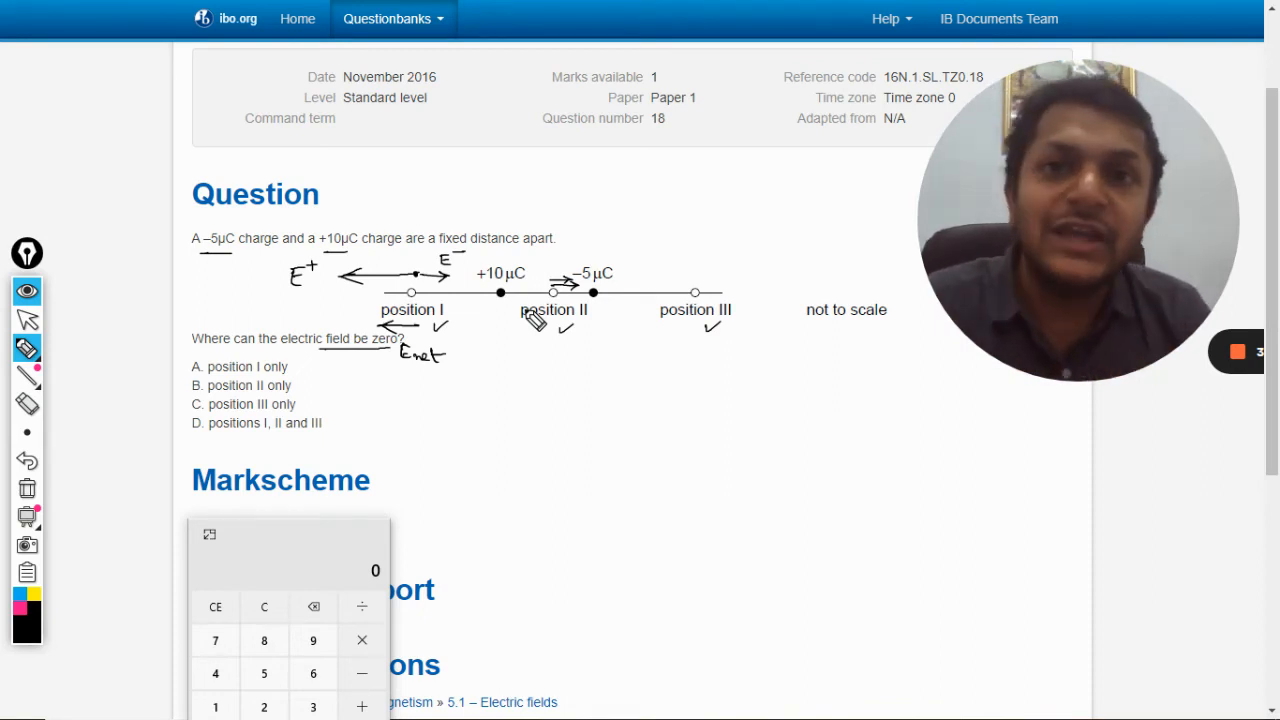
pyautogui.moveTo(555, 345)
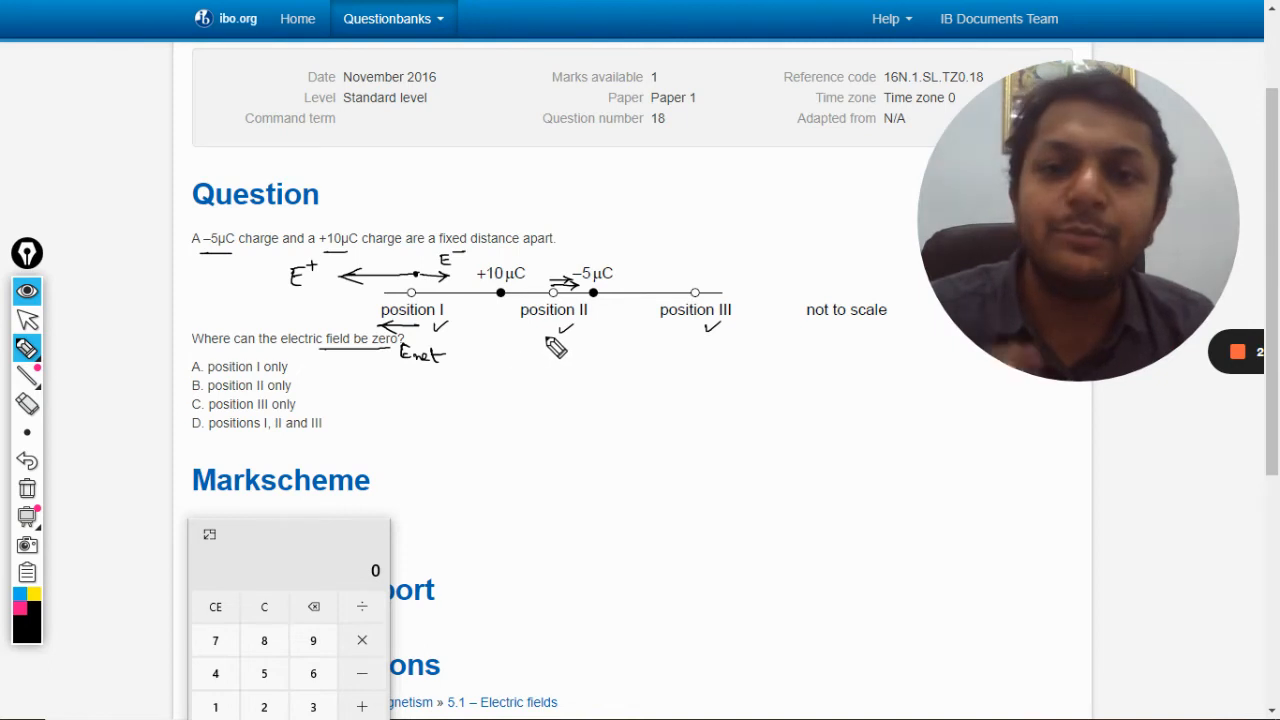